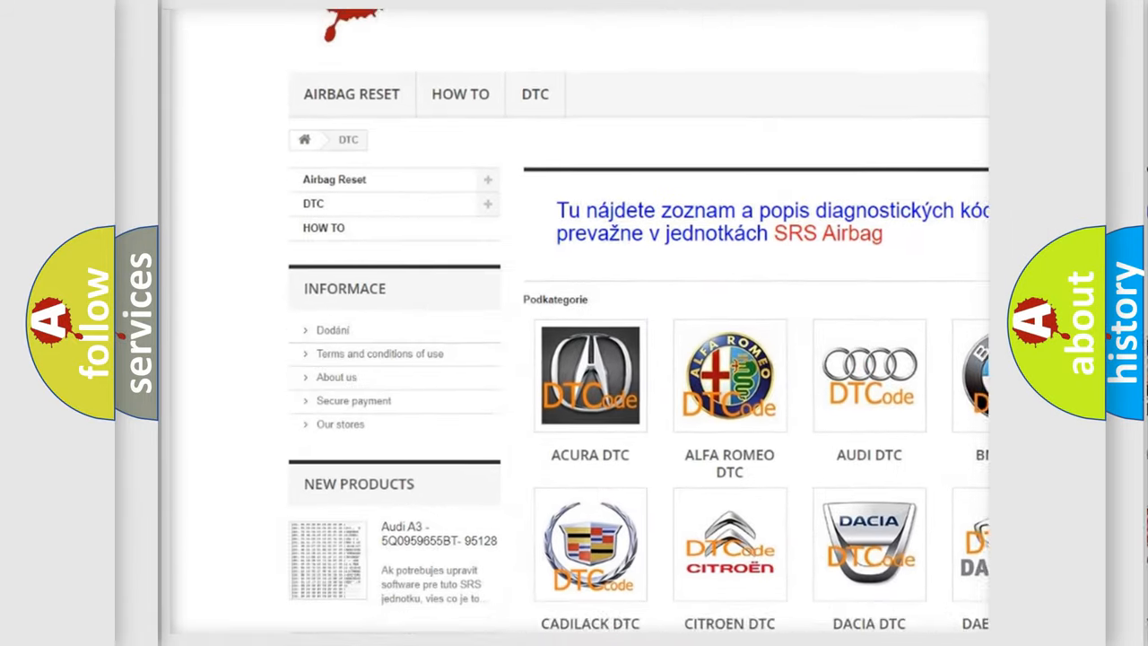
{"action": "scroll", "scroll_direction": "down", "scroll_amount": 3}
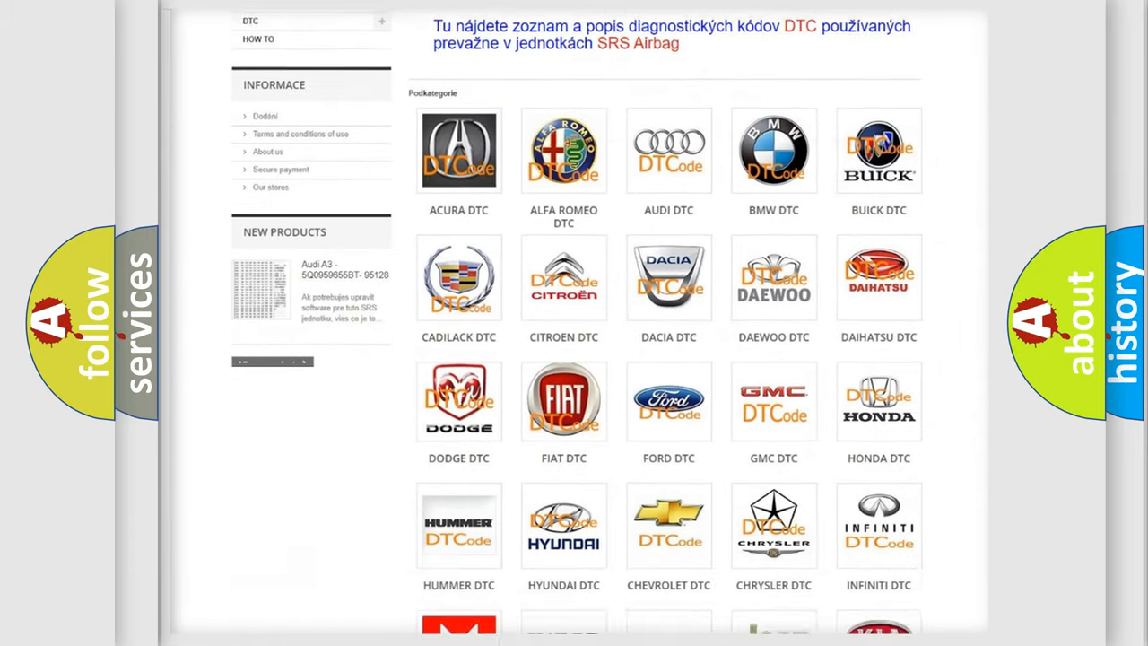
{"action": "scroll", "scroll_direction": "down", "scroll_amount": 3}
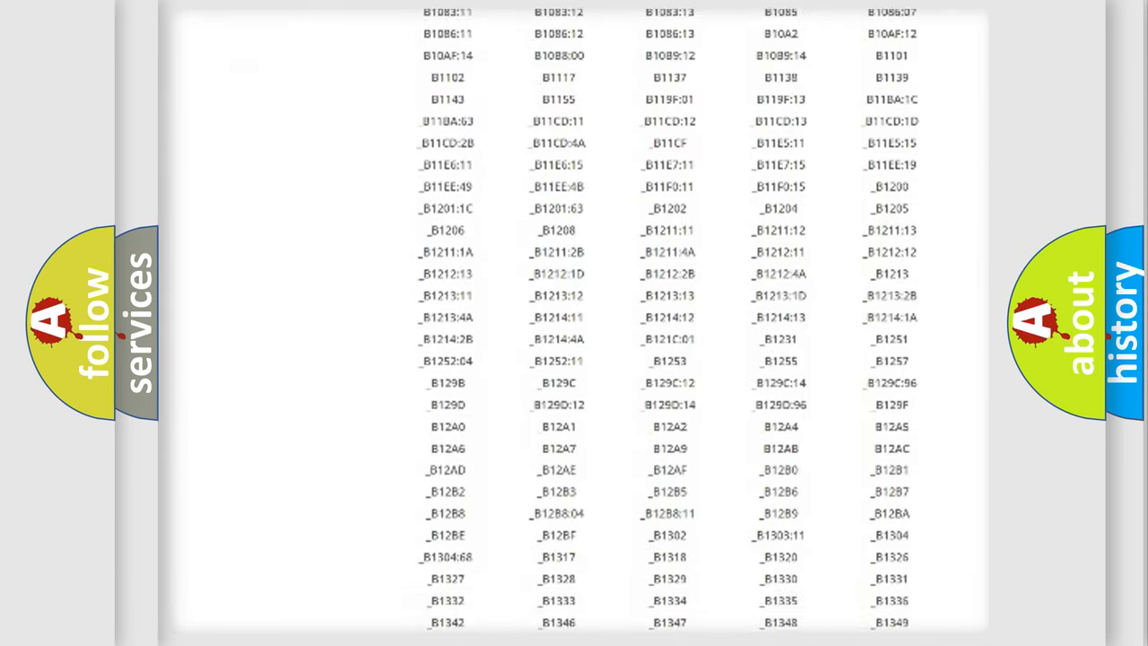
{"action": "scroll", "scroll_direction": "down", "scroll_amount": 3}
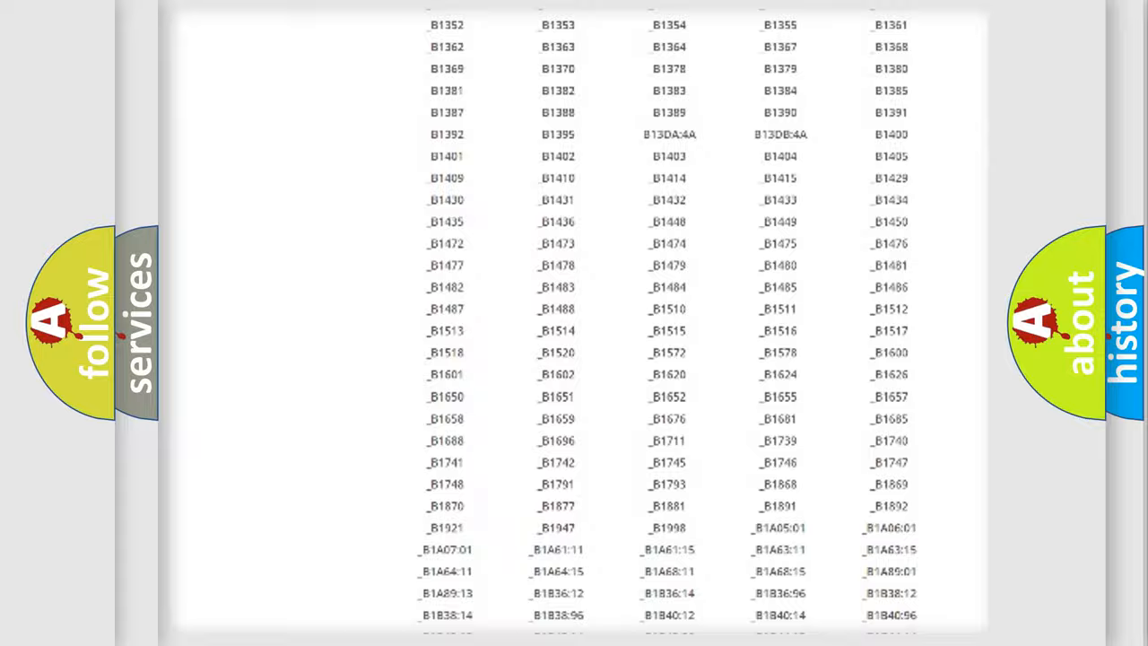